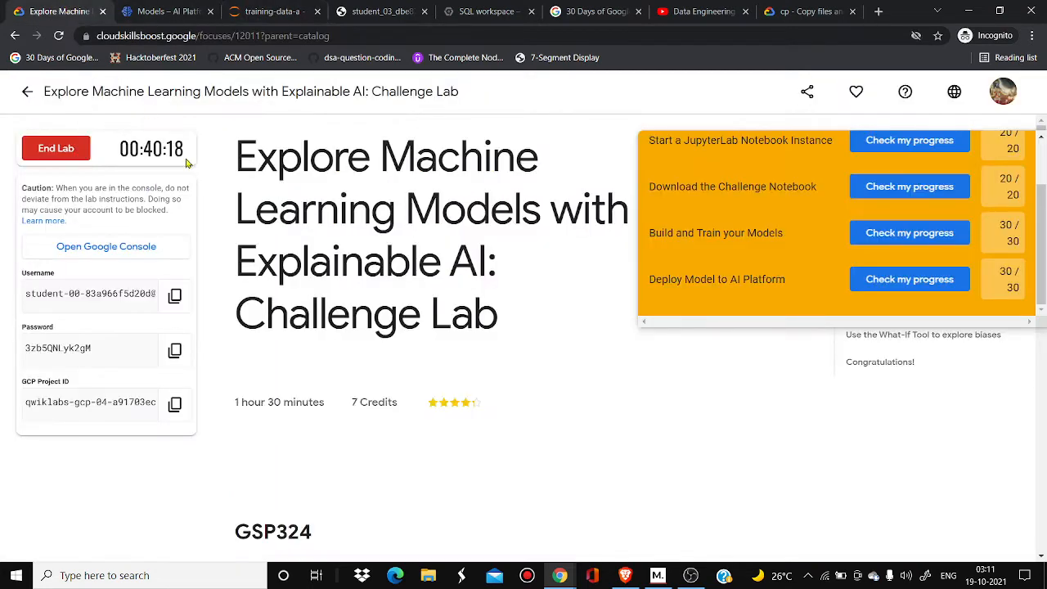
- Switch to the training-data-analyst tab showing the challenge notebook's failed model copy
left_click(270, 11)
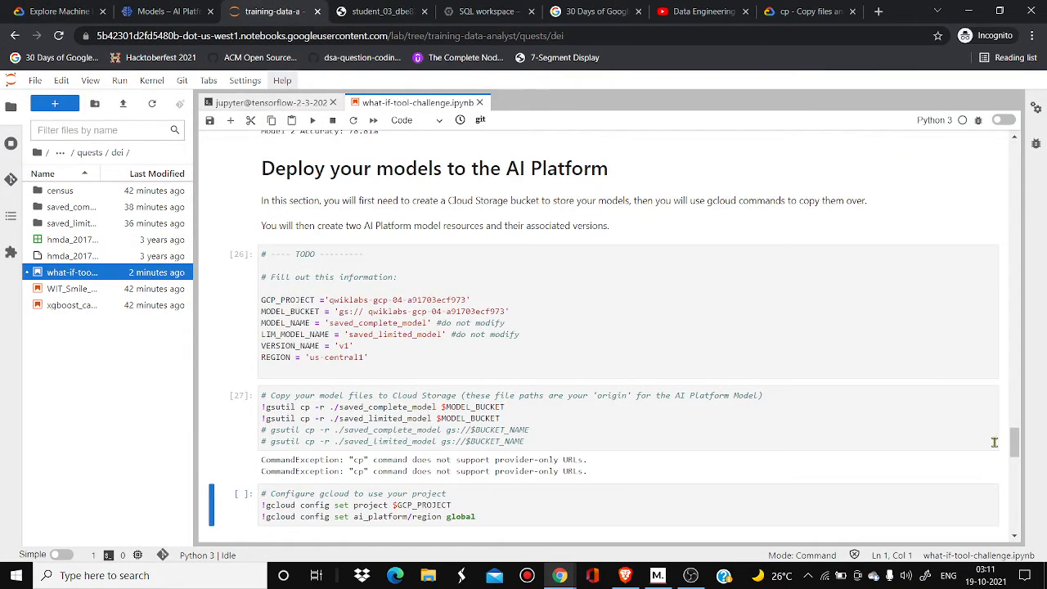
scroll("down", 3)
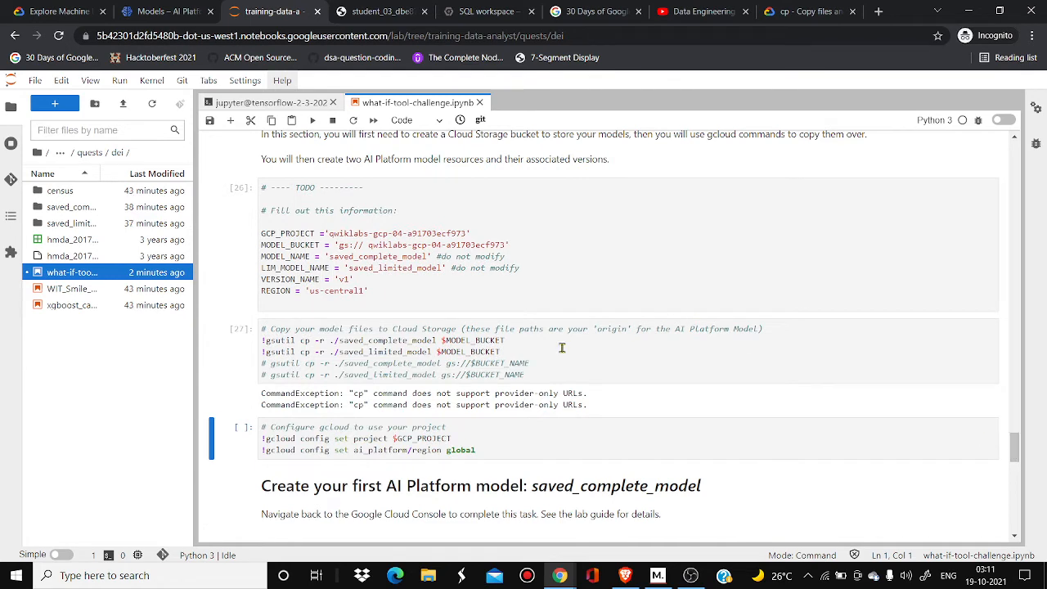
mouse_move(572, 370)
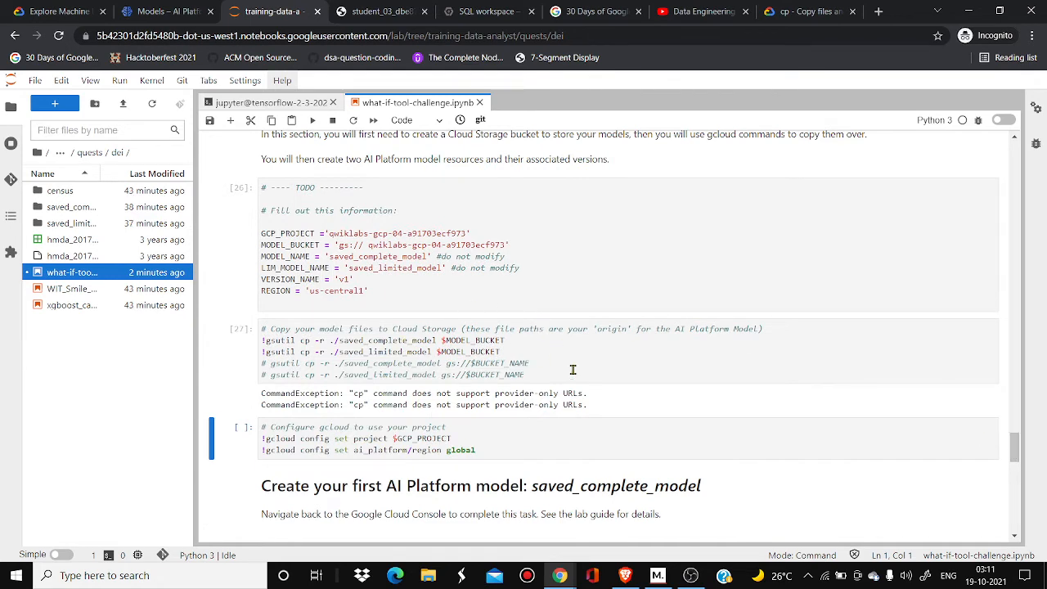
mouse_move(547, 374)
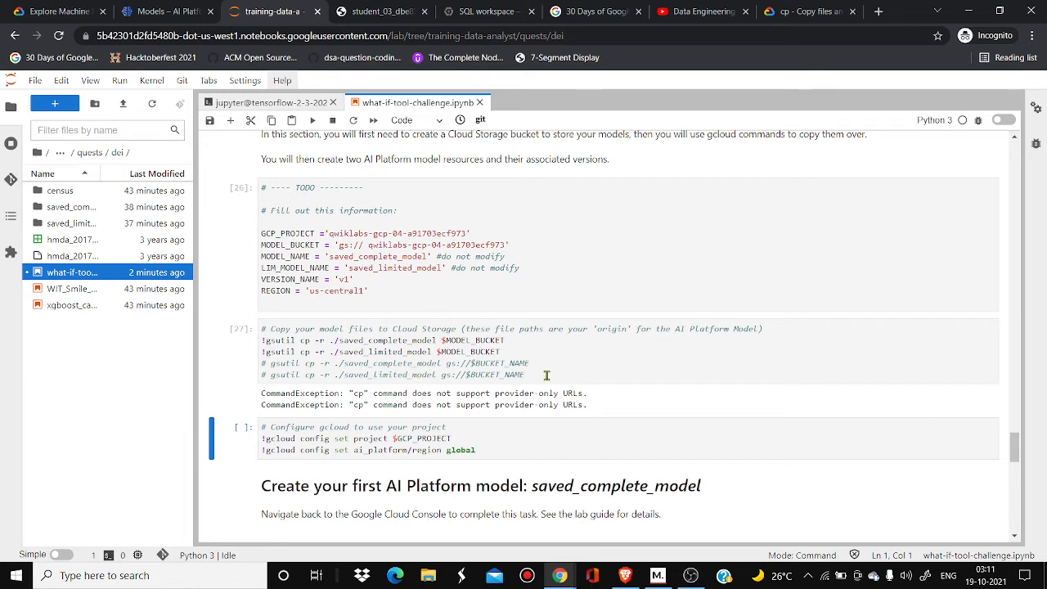
mouse_move(597, 393)
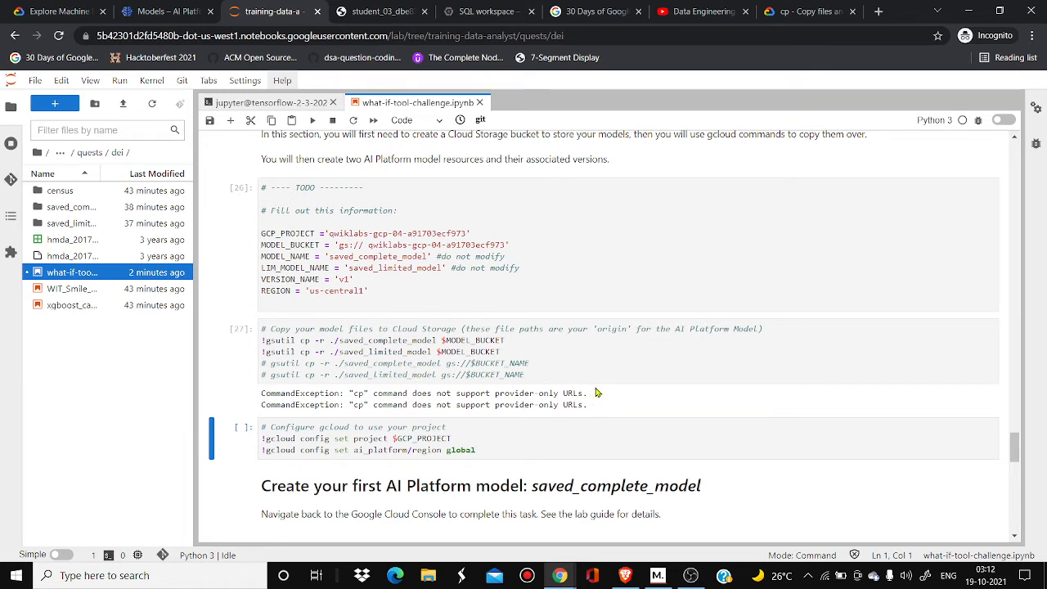
mouse_move(615, 369)
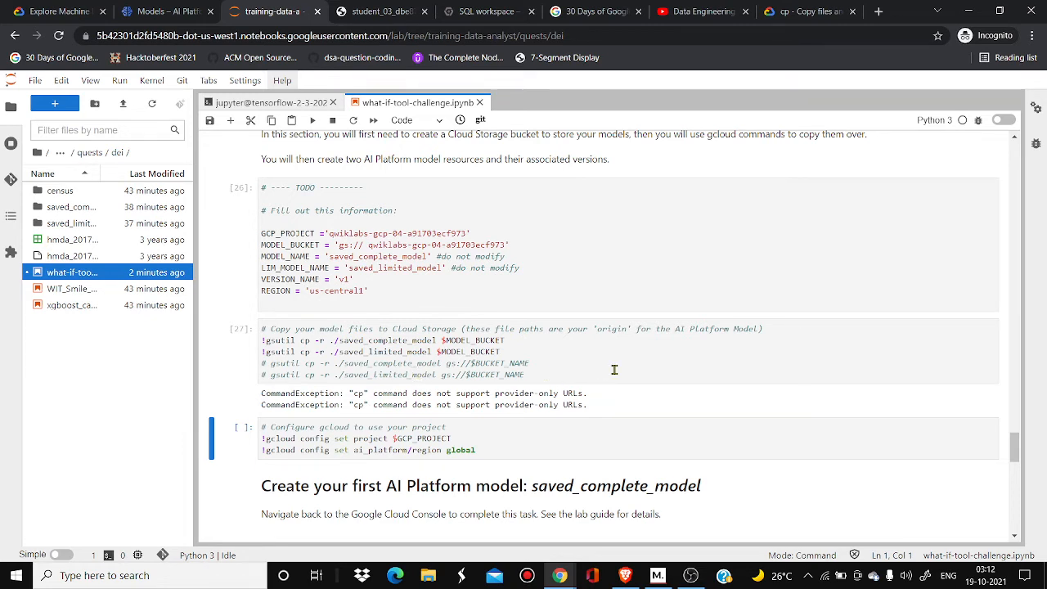
mouse_move(454, 390)
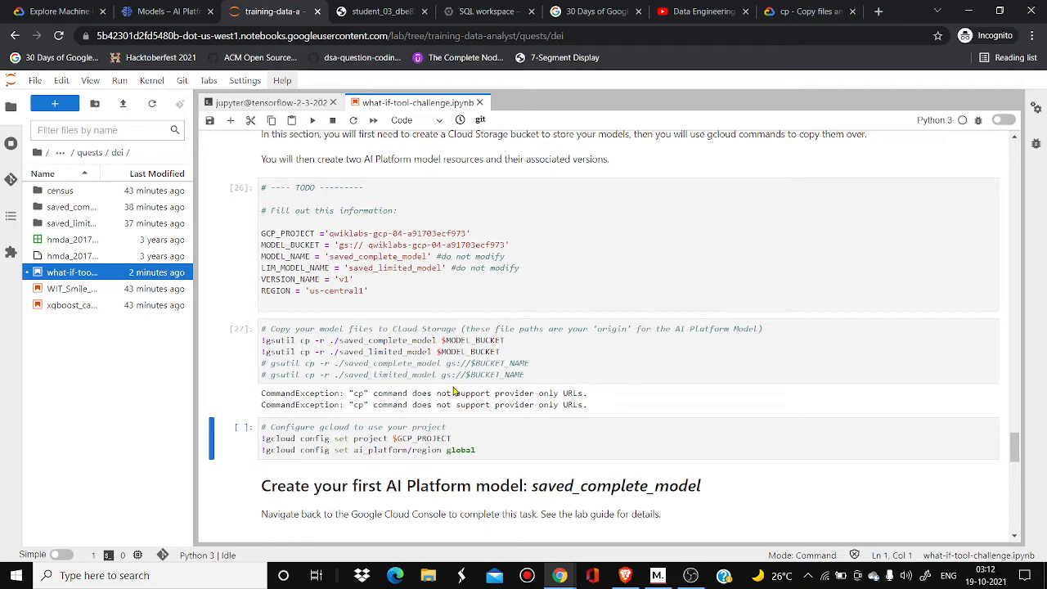
mouse_move(415, 401)
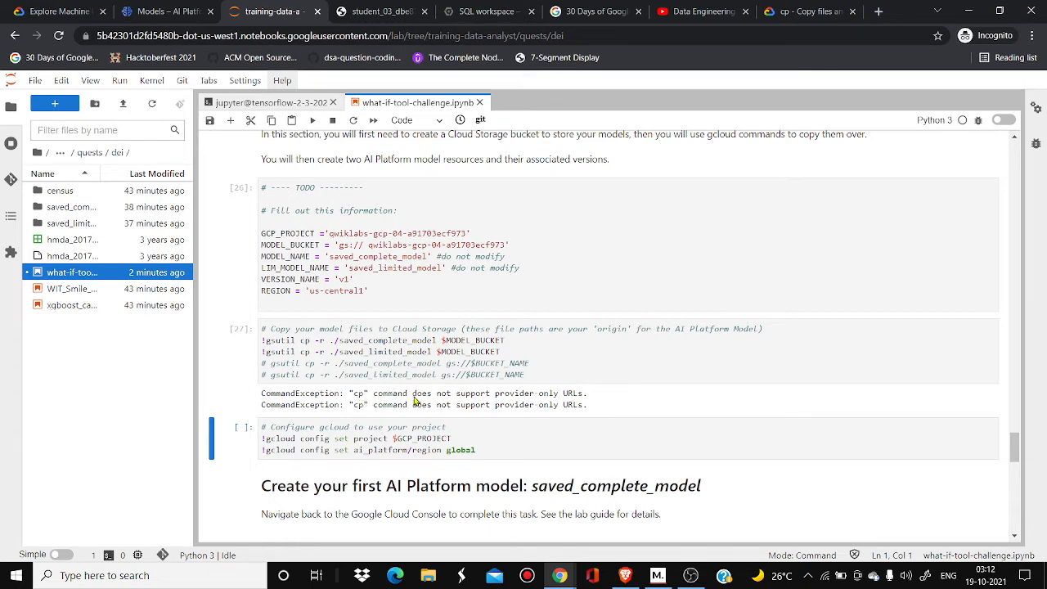
mouse_move(561, 401)
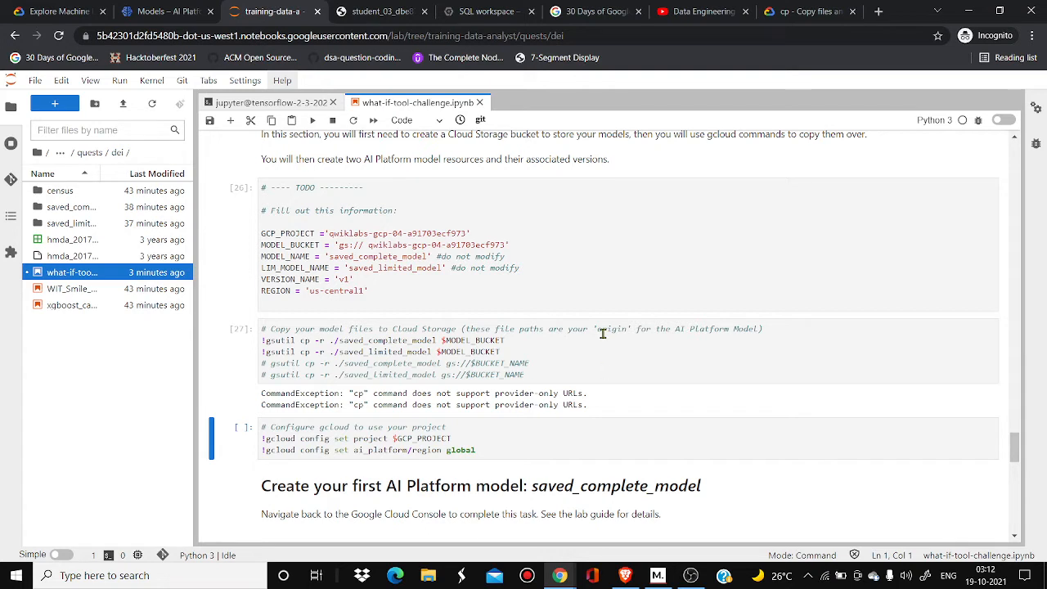
mouse_move(488, 305)
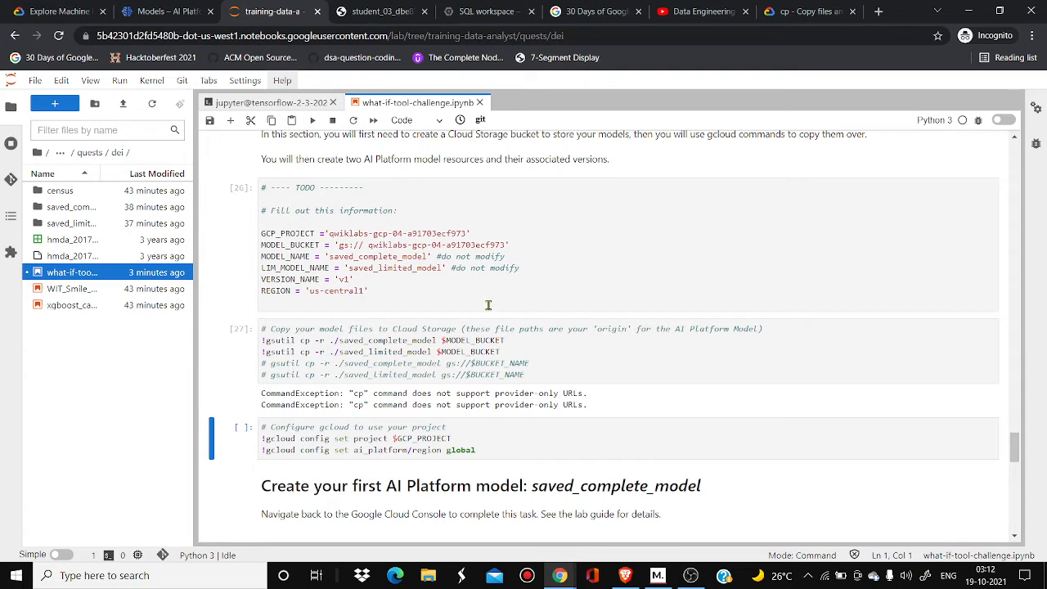
mouse_move(377, 251)
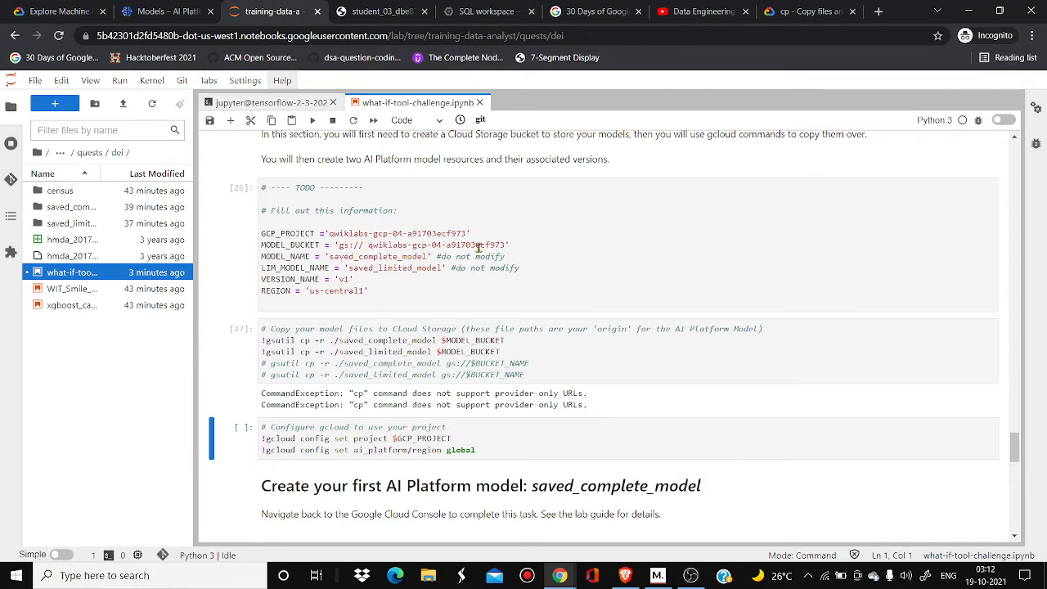
- Delete the space after gs:// in MODEL_BUCKET and rerun the gsutil cp cell
left_click(417, 277)
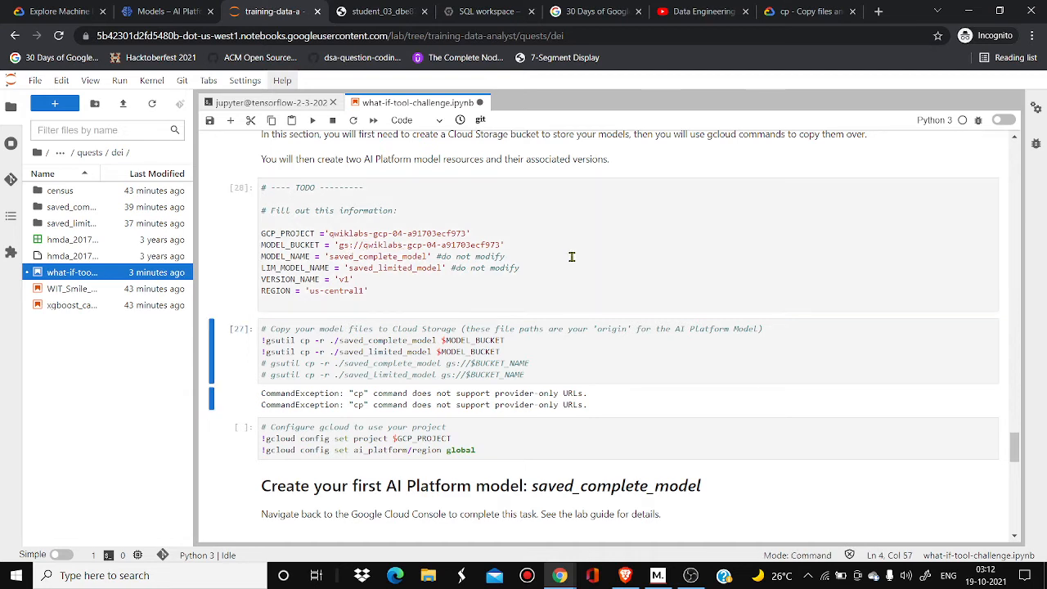
left_click(567, 349)
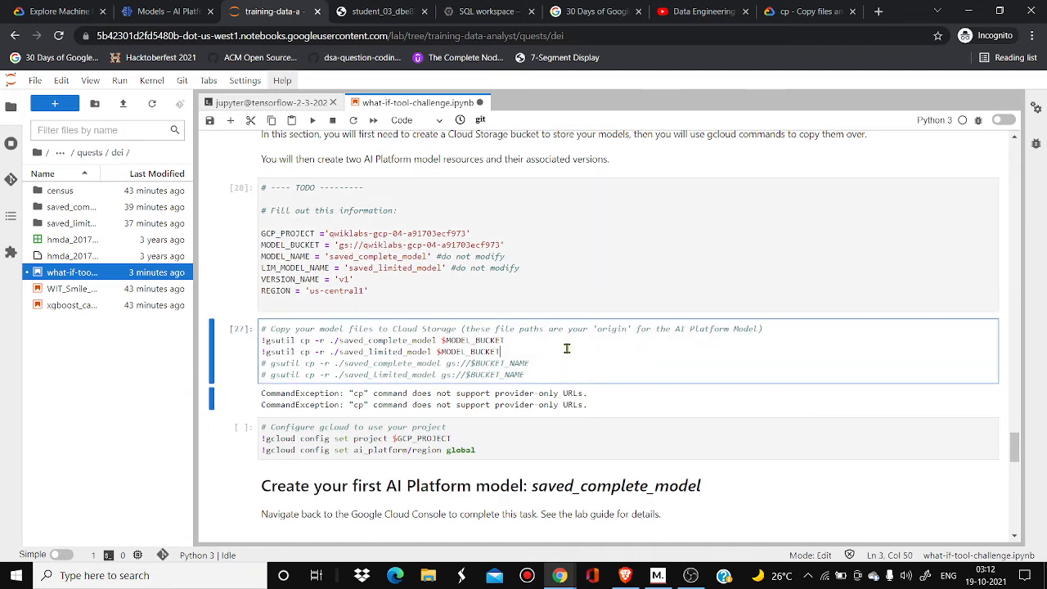
left_click(313, 120)
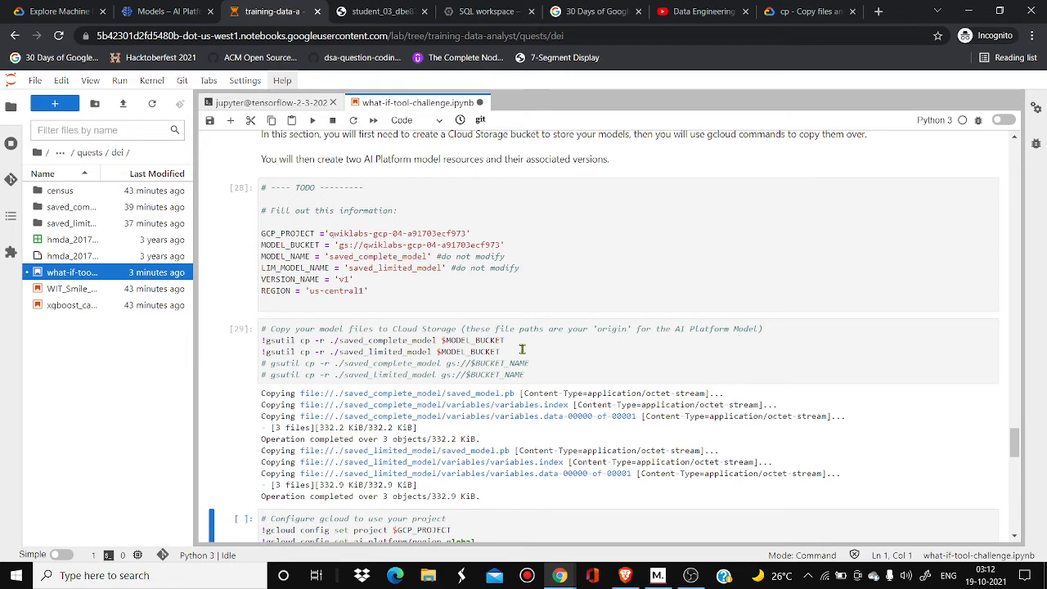
left_click(168, 11)
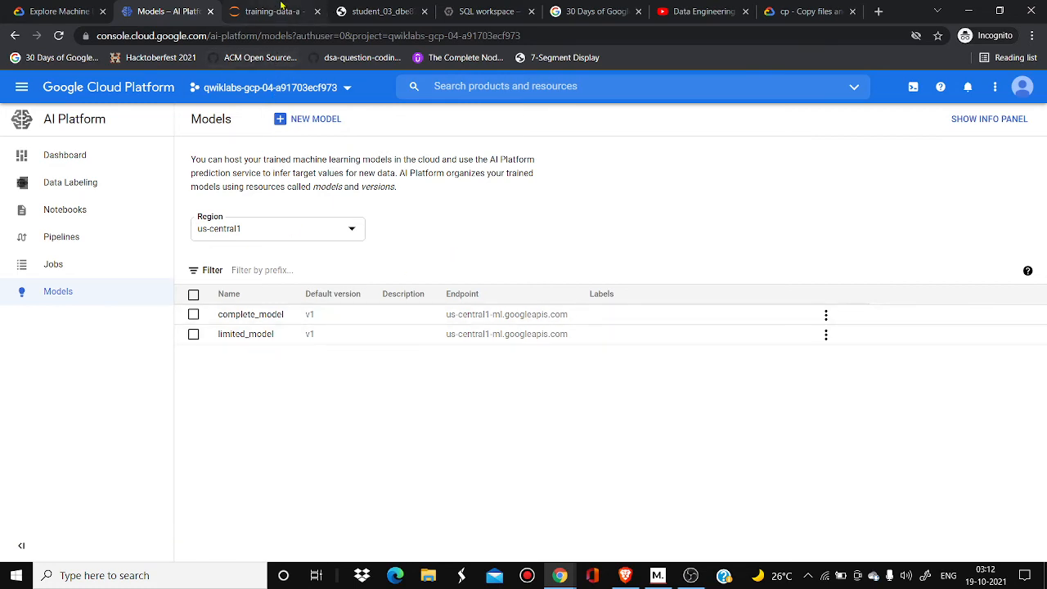
left_click(274, 12)
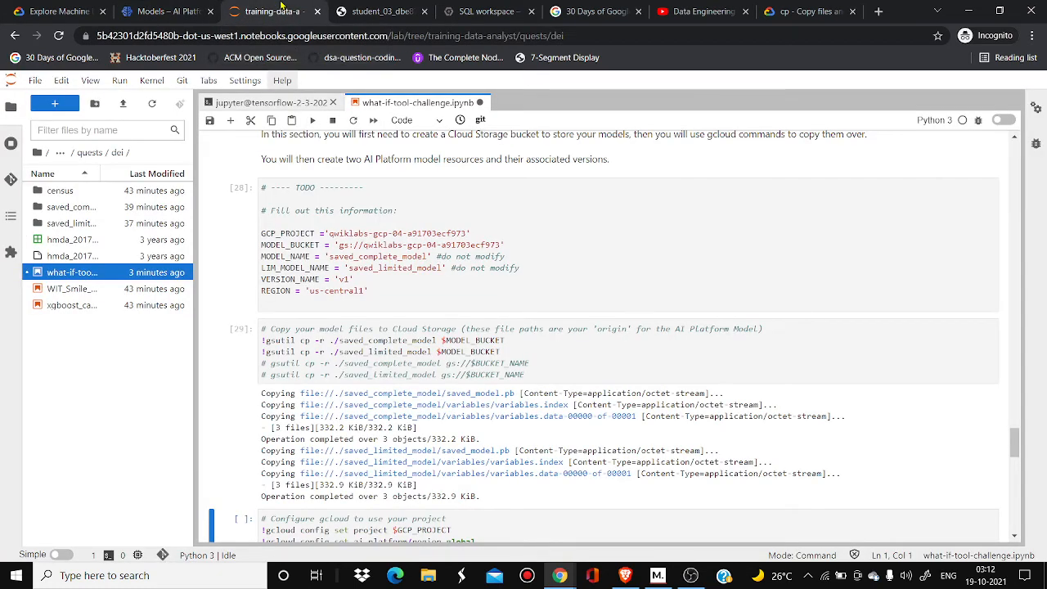